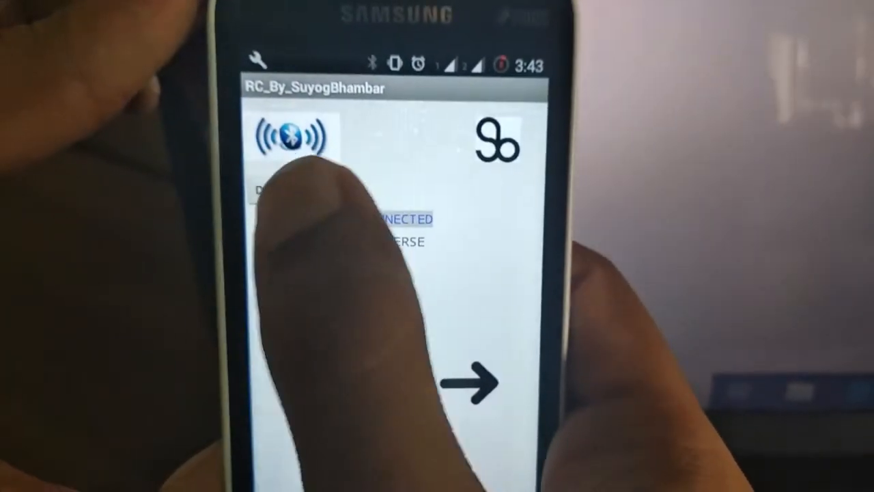
# Send a LEFT steer command in landscape, triggering Error 515: not connected to Bluetooth.
pyautogui.click(293, 137)
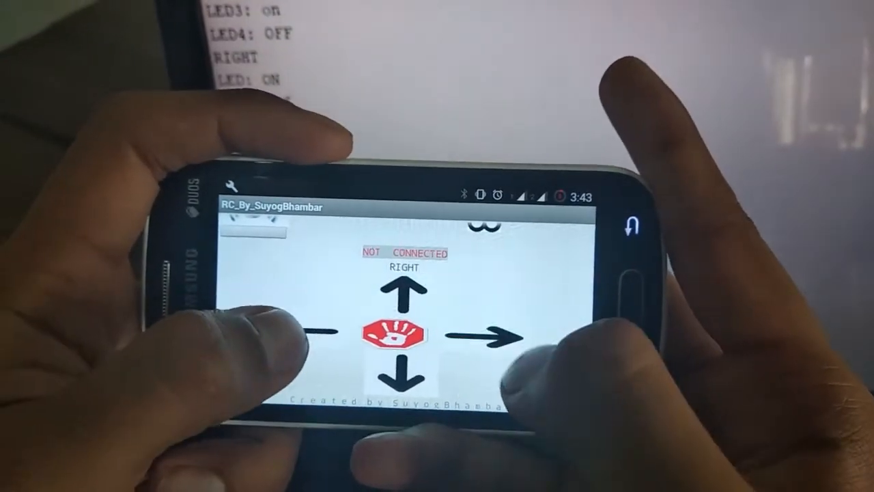
pyautogui.click(321, 331)
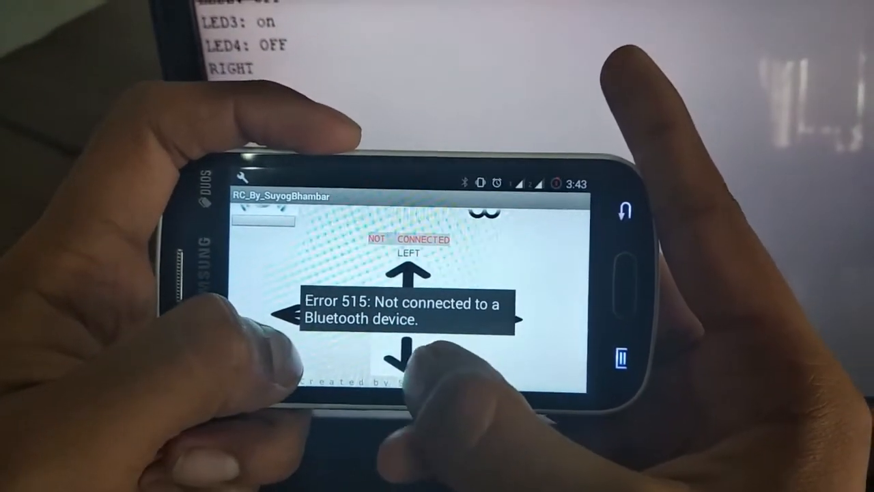